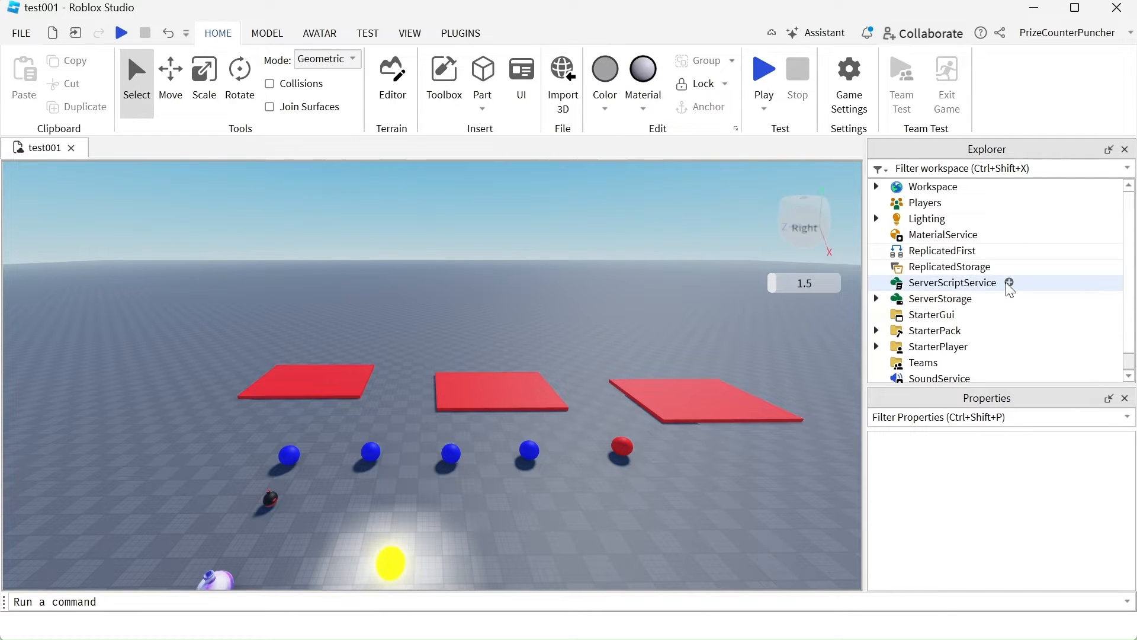
Insert a new Script under ServerScriptService and open it in the editor.
{"action": "left_click", "coordinate": [1009, 283]}
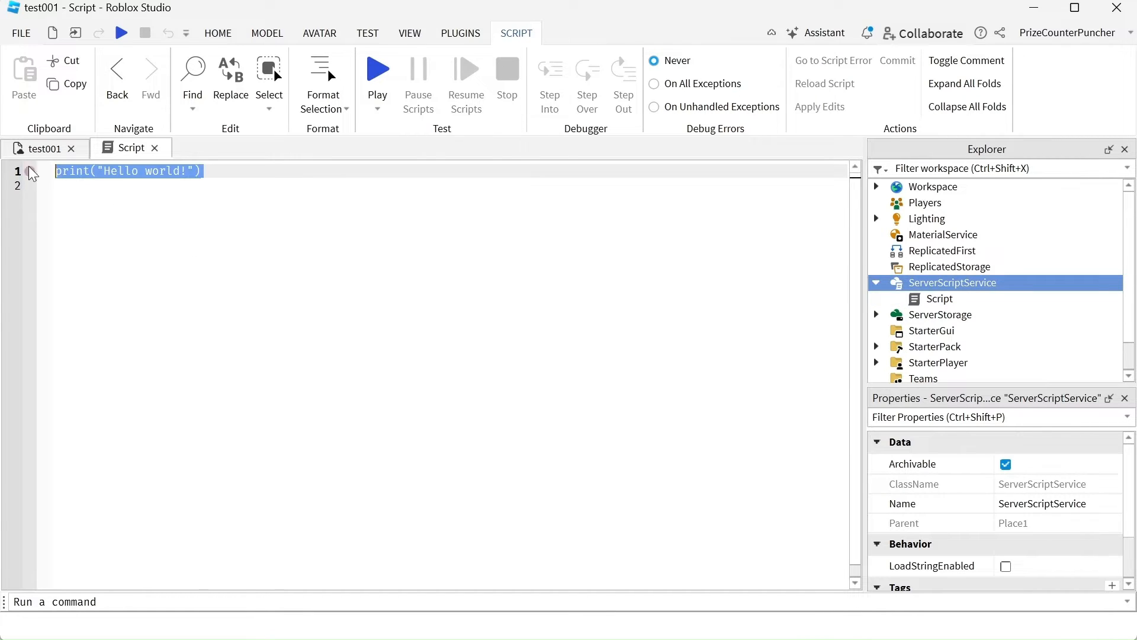
Replace the script's code with 'local a = 1'.
{"action": "type", "text": "loc"}
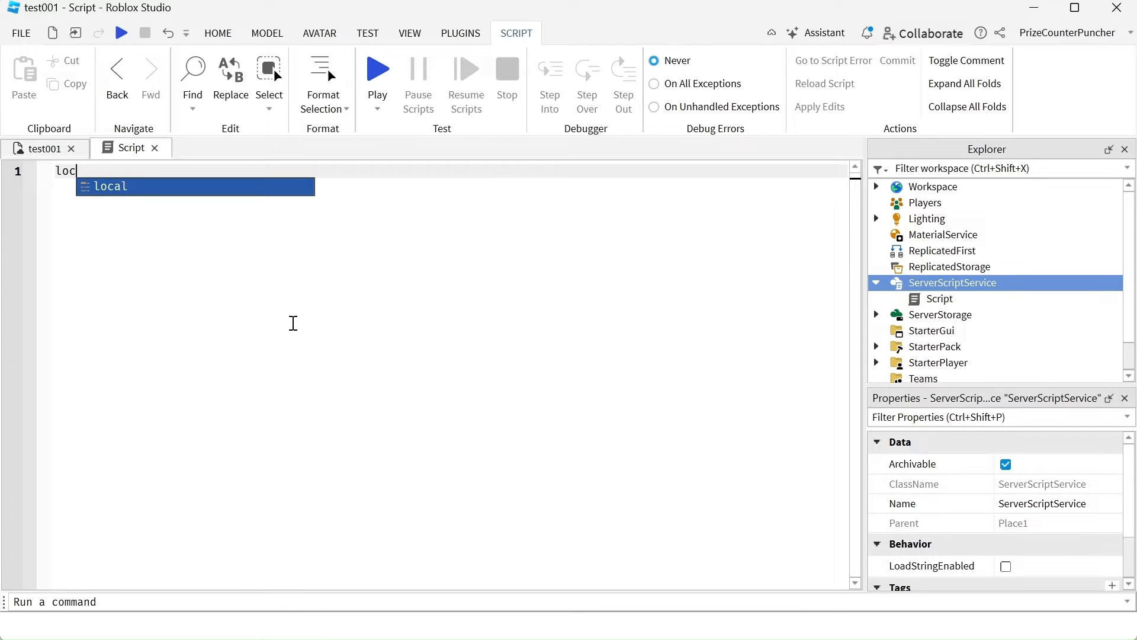
{"action": "type", "text": "al a ="}
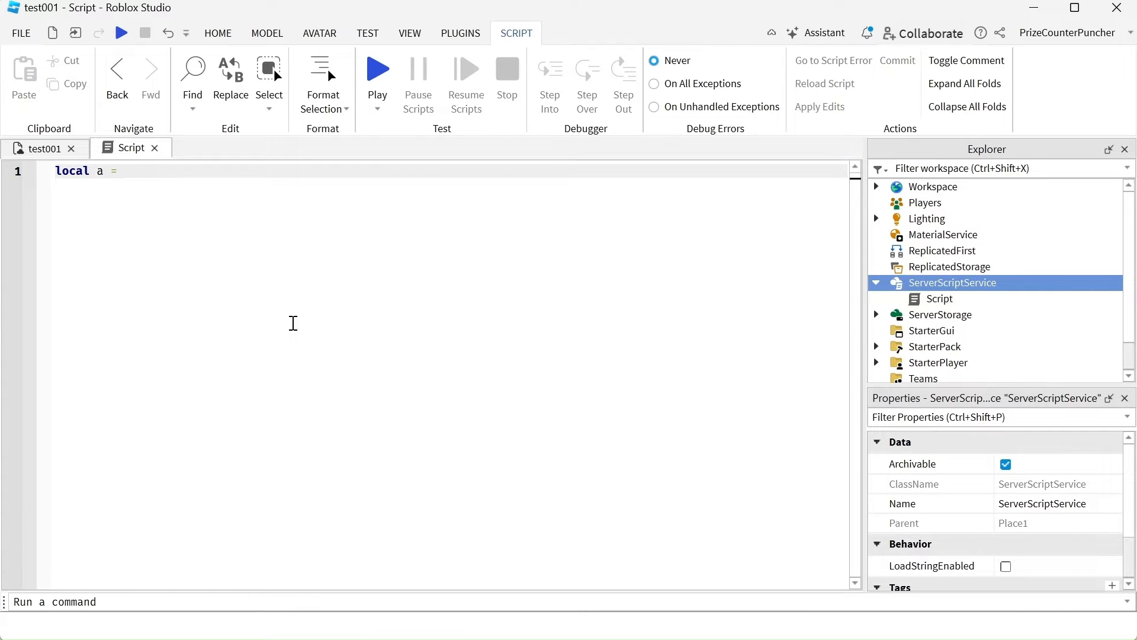
{"action": "type", "text": "1"}
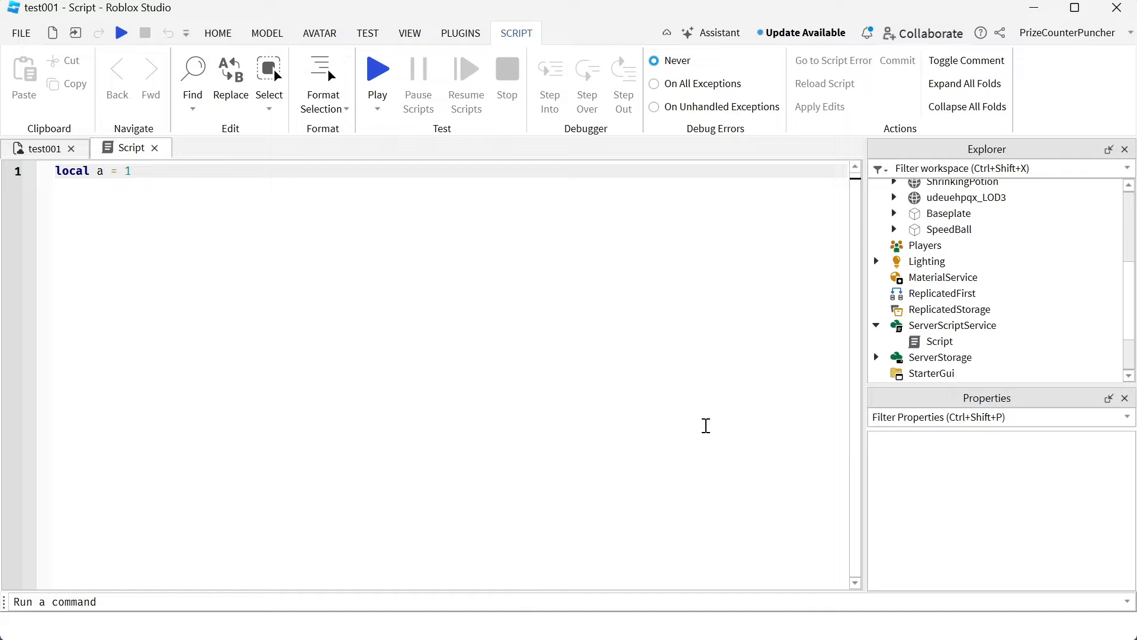
Choose Save to Roblox for the Script from its Explorer context menu.
{"action": "left_click", "coordinate": [938, 341]}
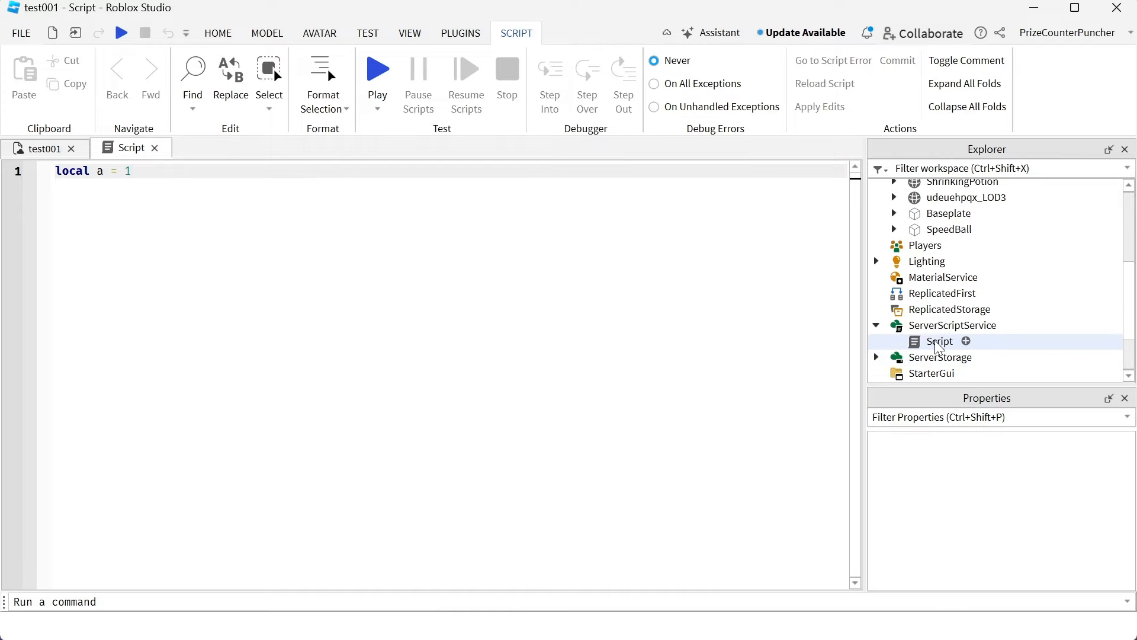
{"action": "right_click", "coordinate": [940, 342]}
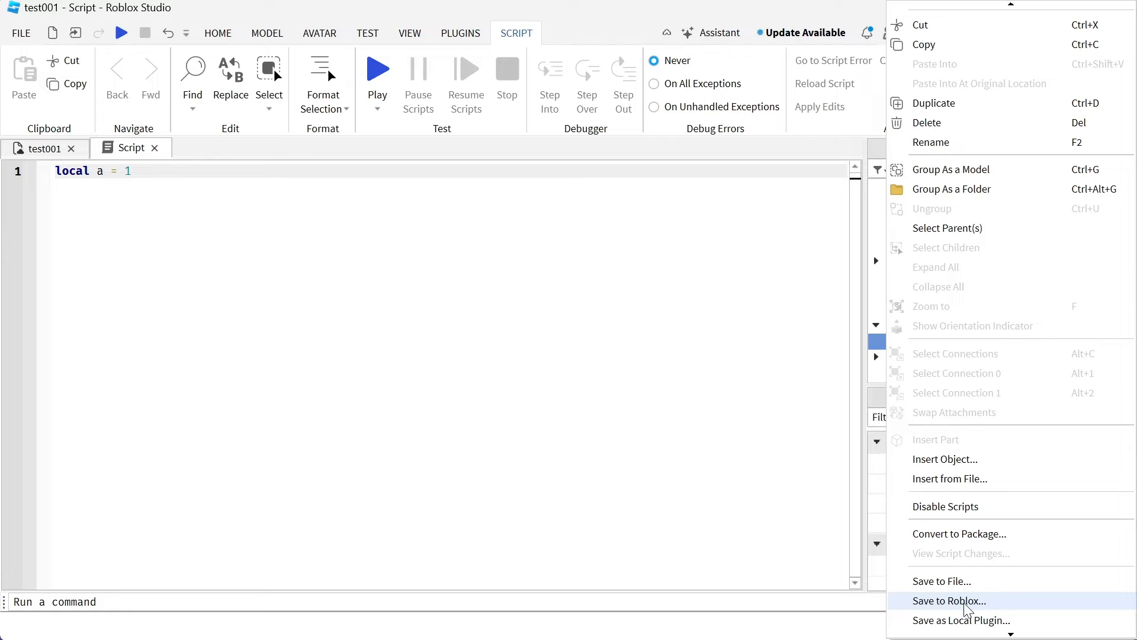
{"action": "left_click", "coordinate": [950, 601]}
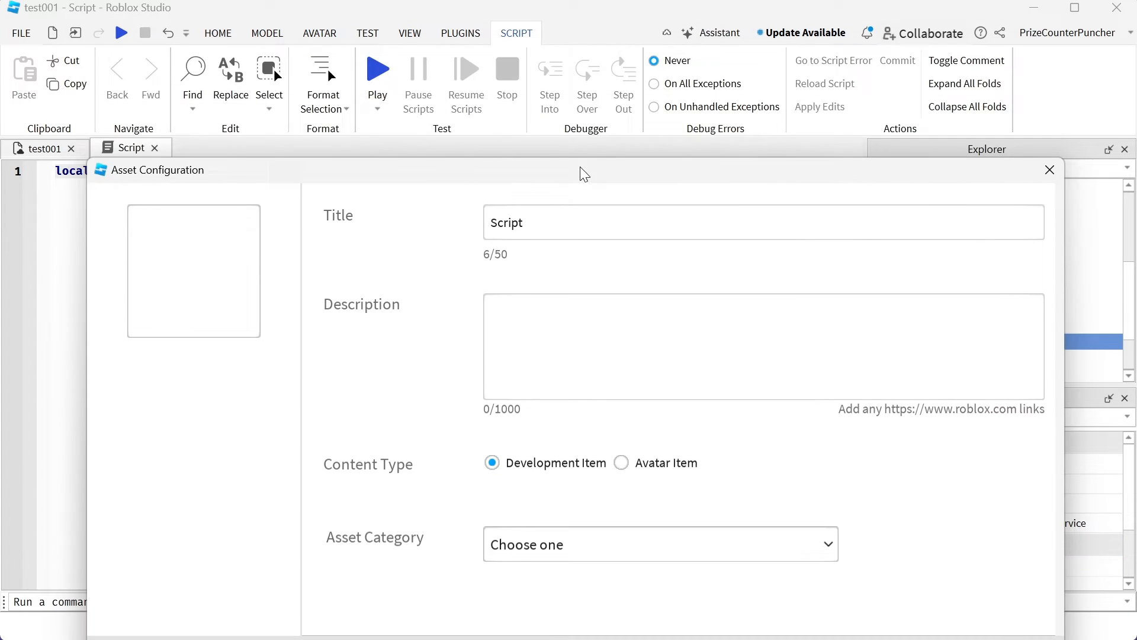
Save the script as a Model asset with description 'desc'.
{"action": "type", "text": "desc"}
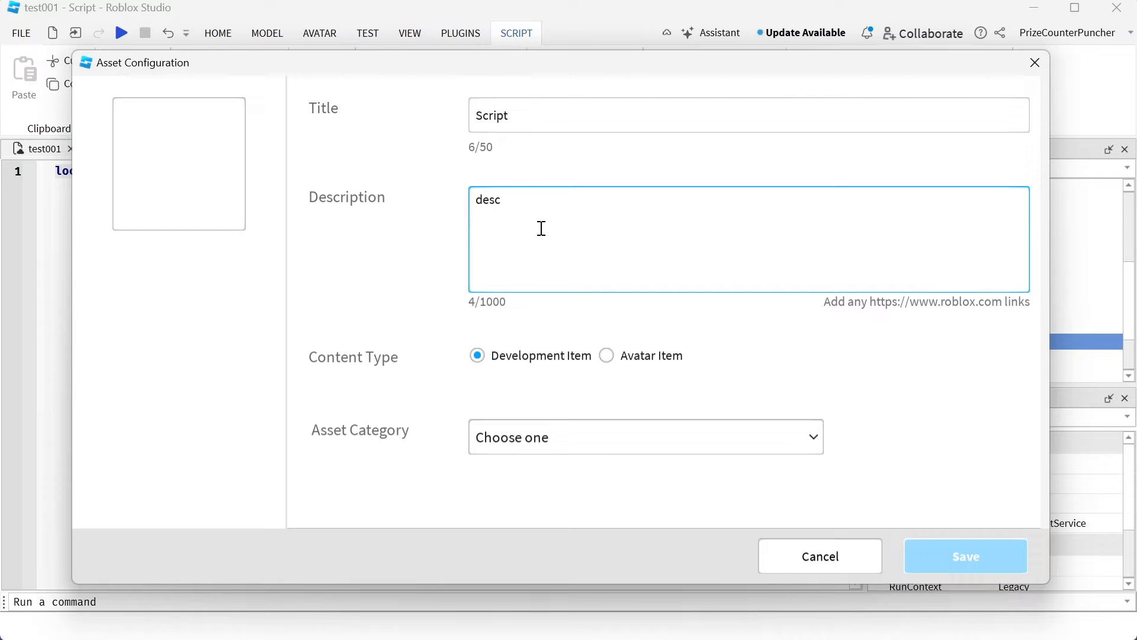
{"action": "left_click", "coordinate": [643, 436]}
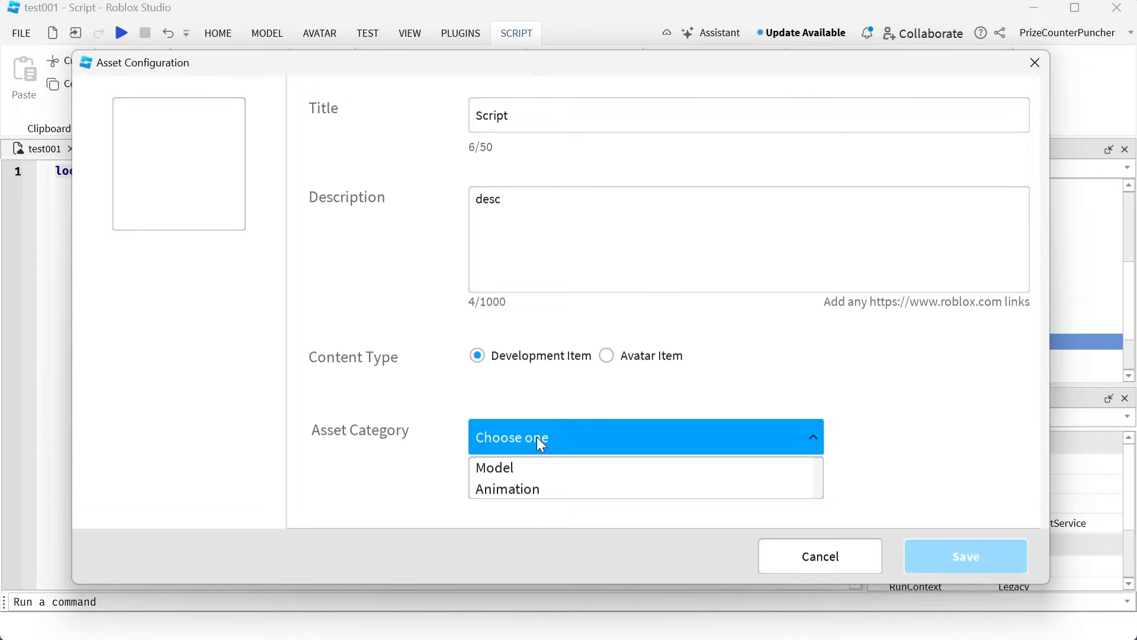
{"action": "mouse_move", "coordinate": [495, 467]}
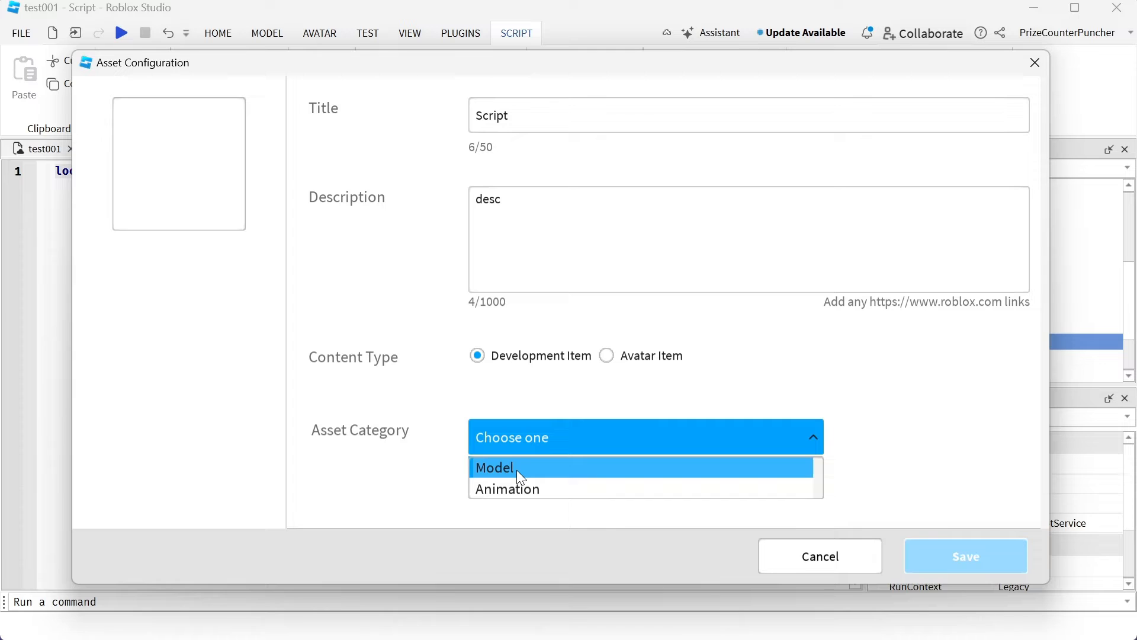
{"action": "left_click", "coordinate": [495, 468]}
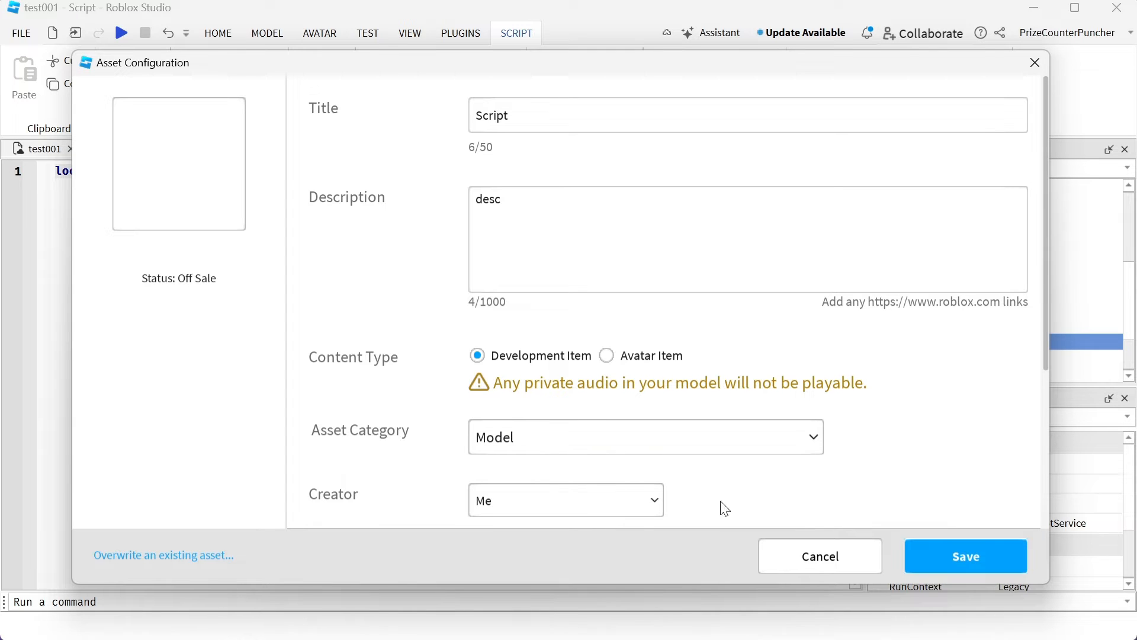
{"action": "left_click", "coordinate": [818, 555]}
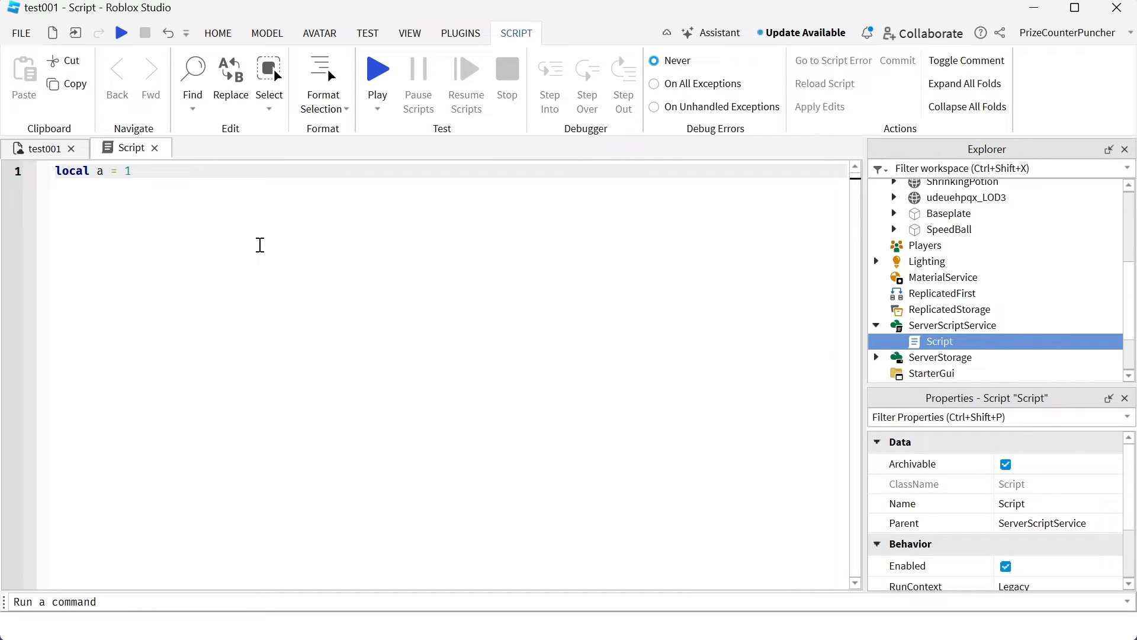
Open the Toolbox Creations tab and scroll through your created Models.
{"action": "left_click", "coordinate": [216, 33]}
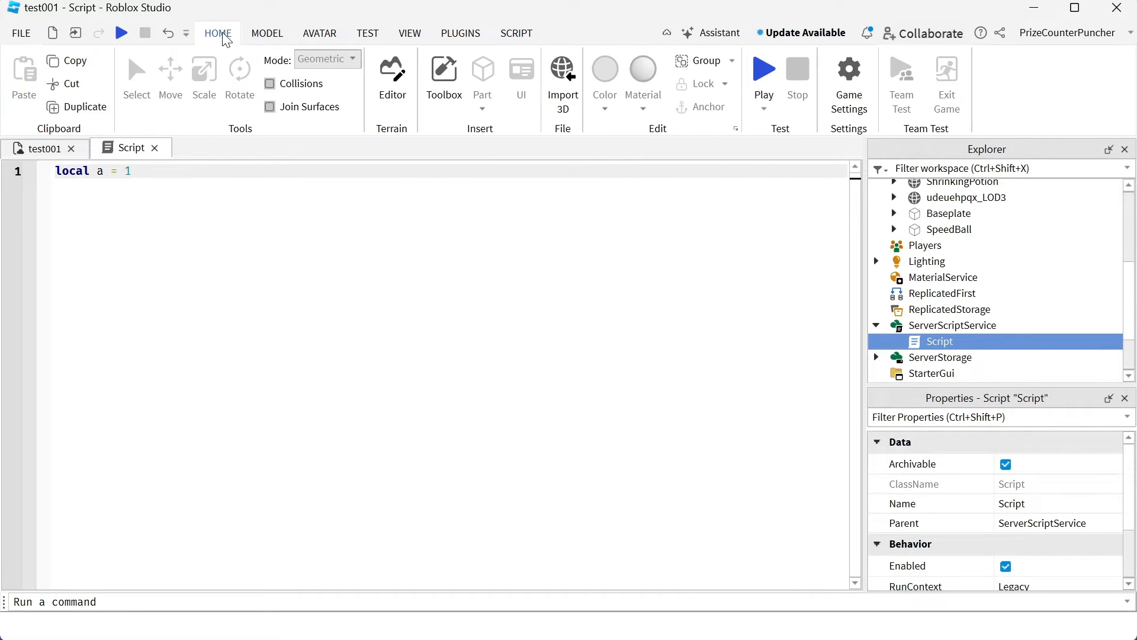
{"action": "left_click", "coordinate": [443, 78]}
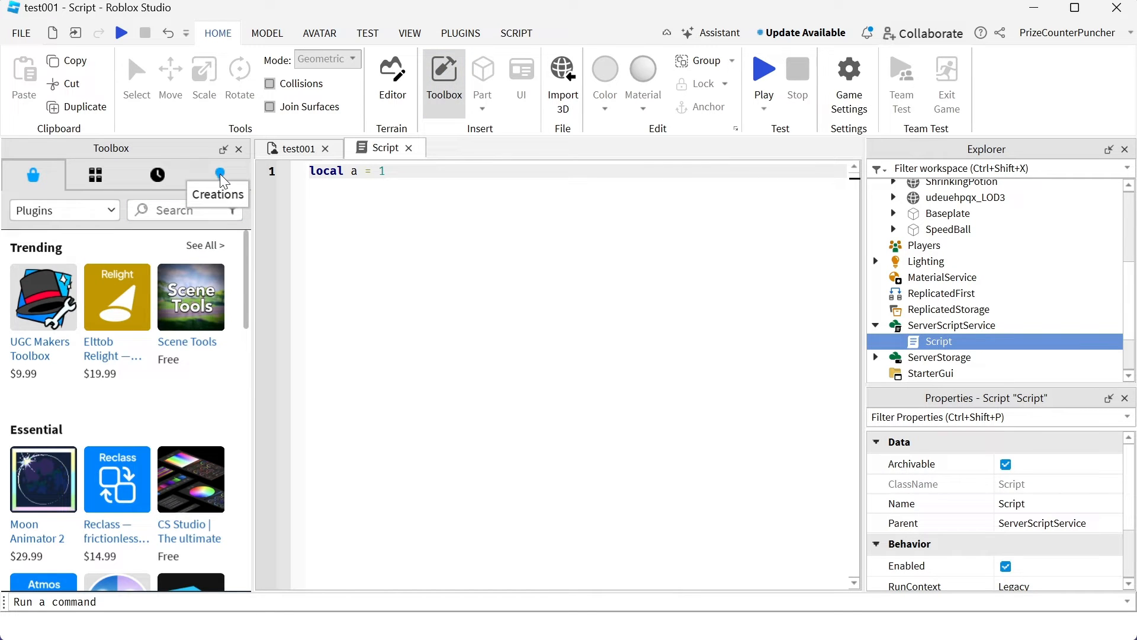
{"action": "left_click", "coordinate": [219, 174]}
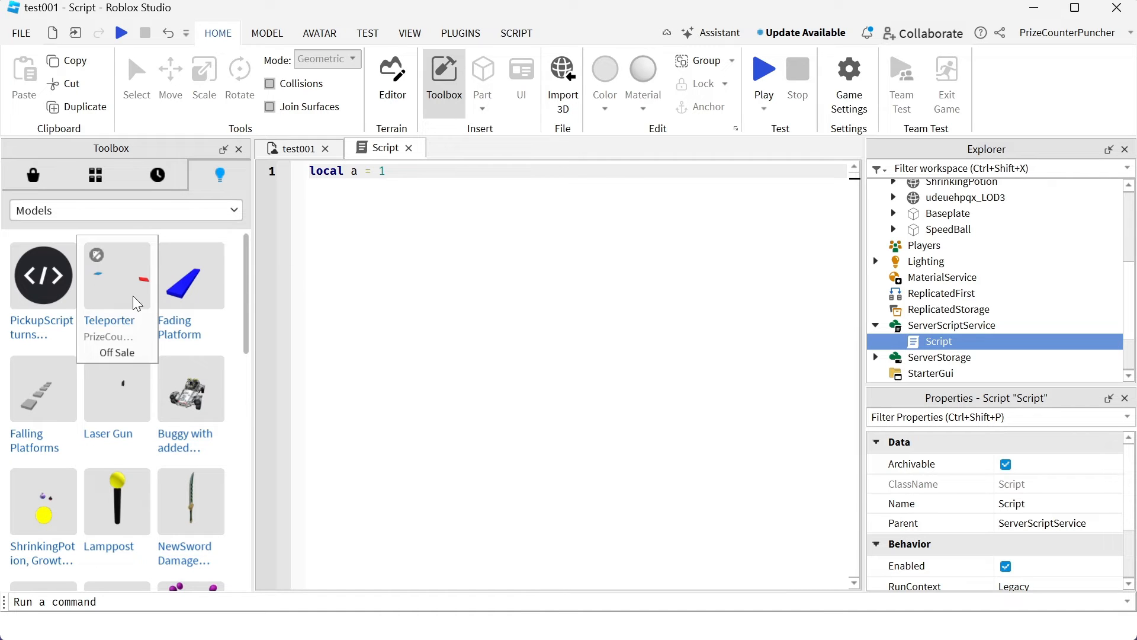
{"action": "scroll", "scroll_direction": "down", "scroll_amount": 3}
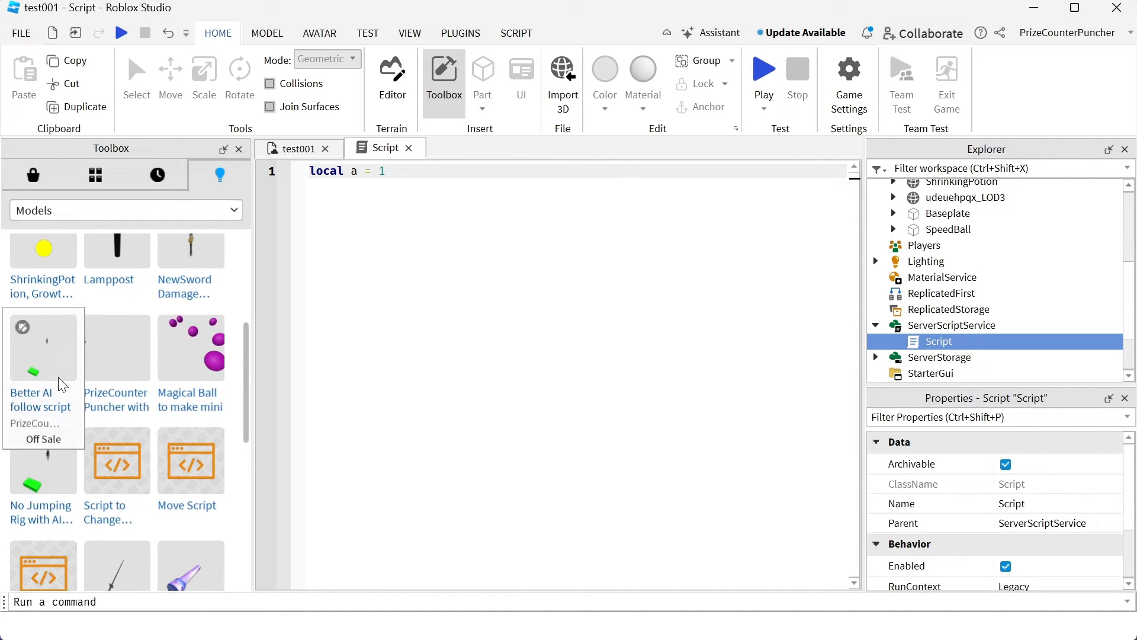